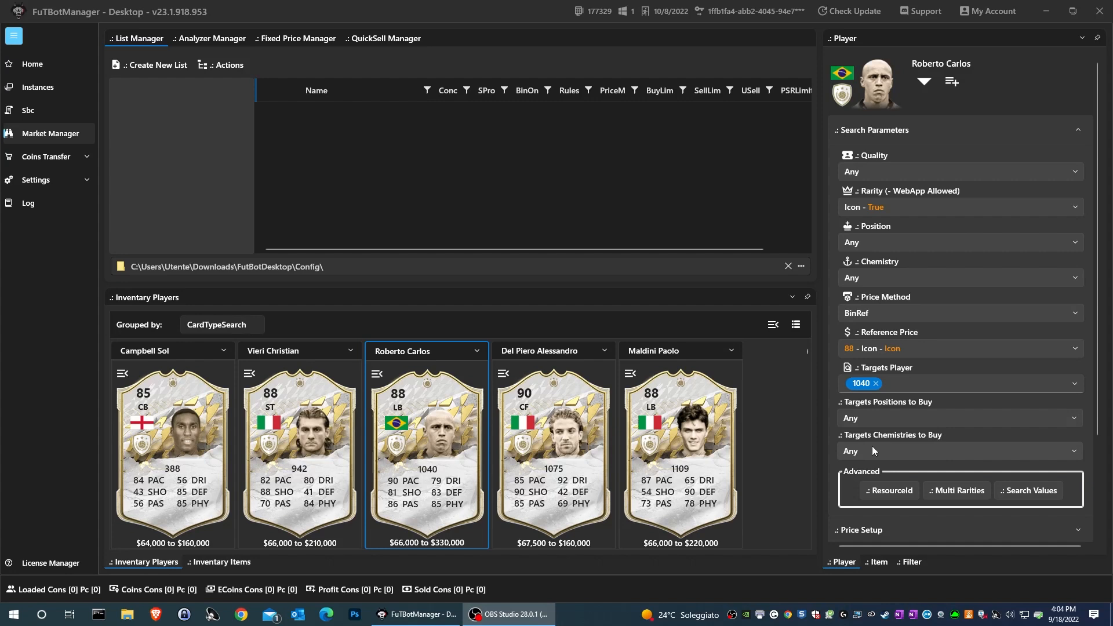
Reveal the Player Name, Card Type and other filter fields for inventory players
click(795, 325)
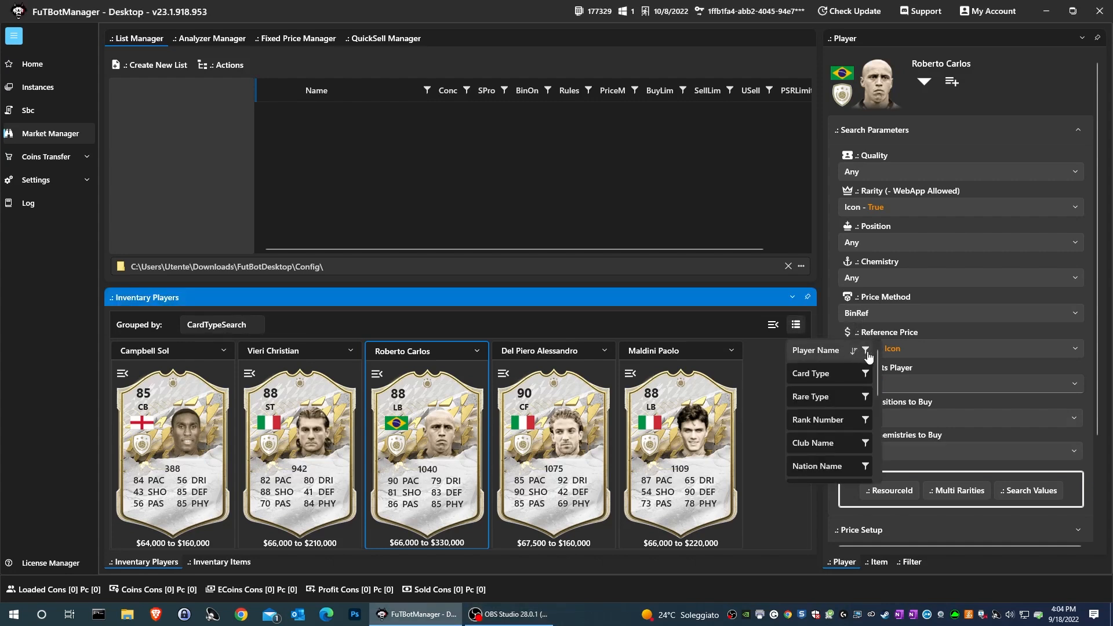
Filter inventory players to names containing 'ronaldo'
click(865, 350)
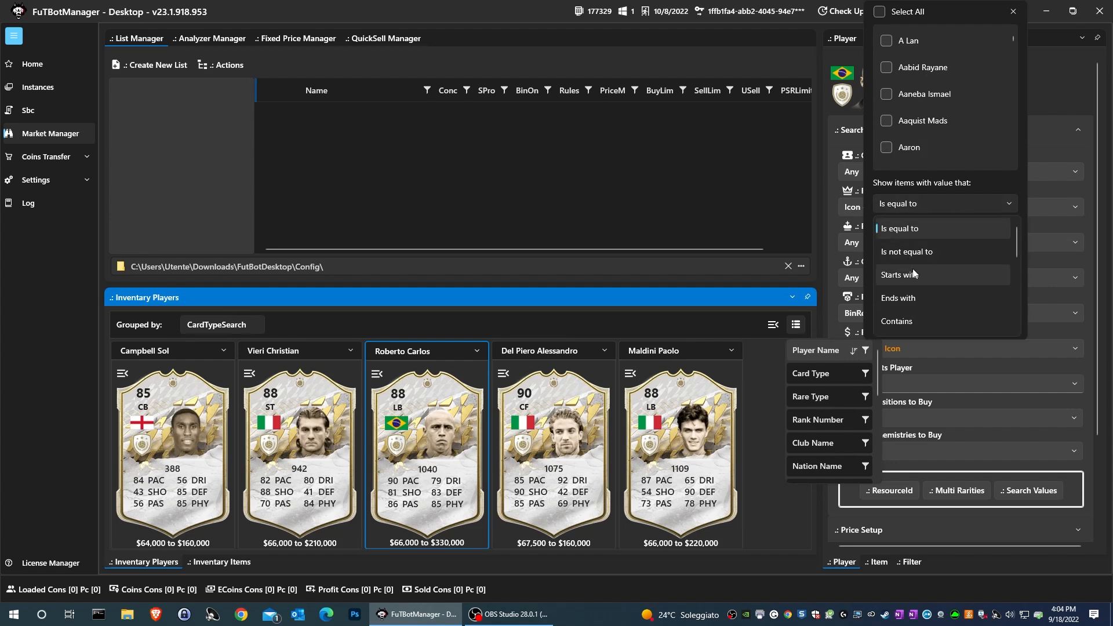
click(896, 321)
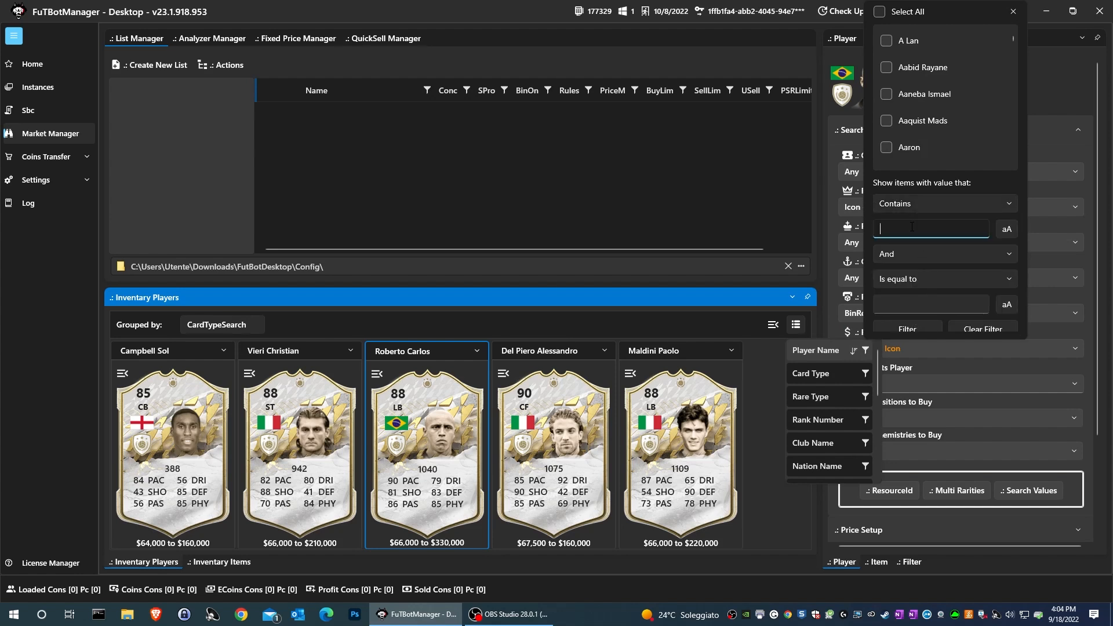
text(ronaldo)
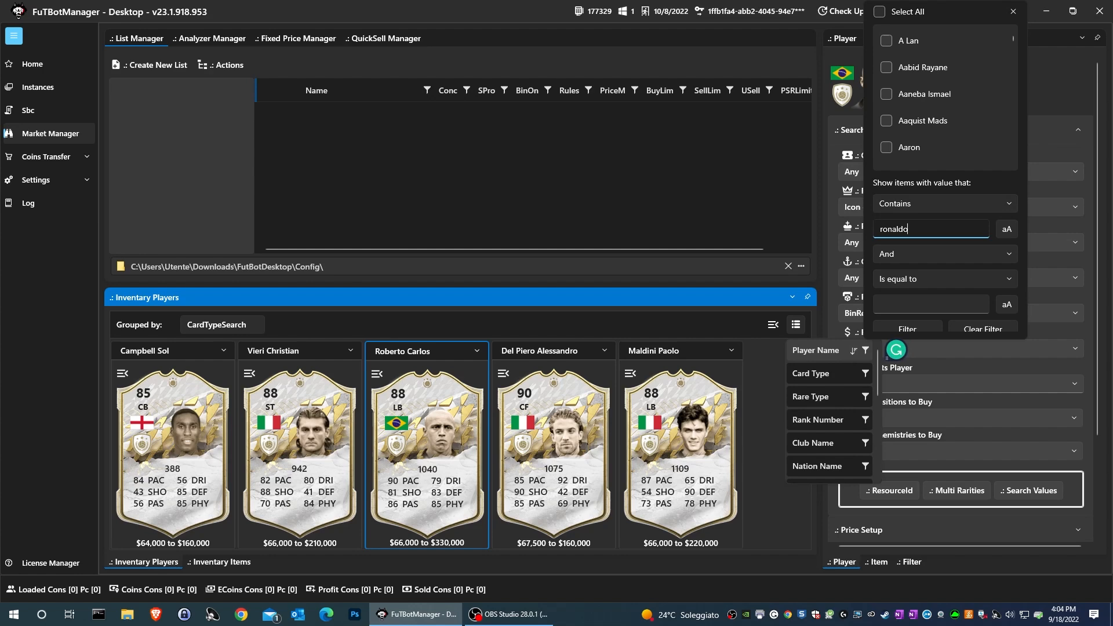
click(906, 328)
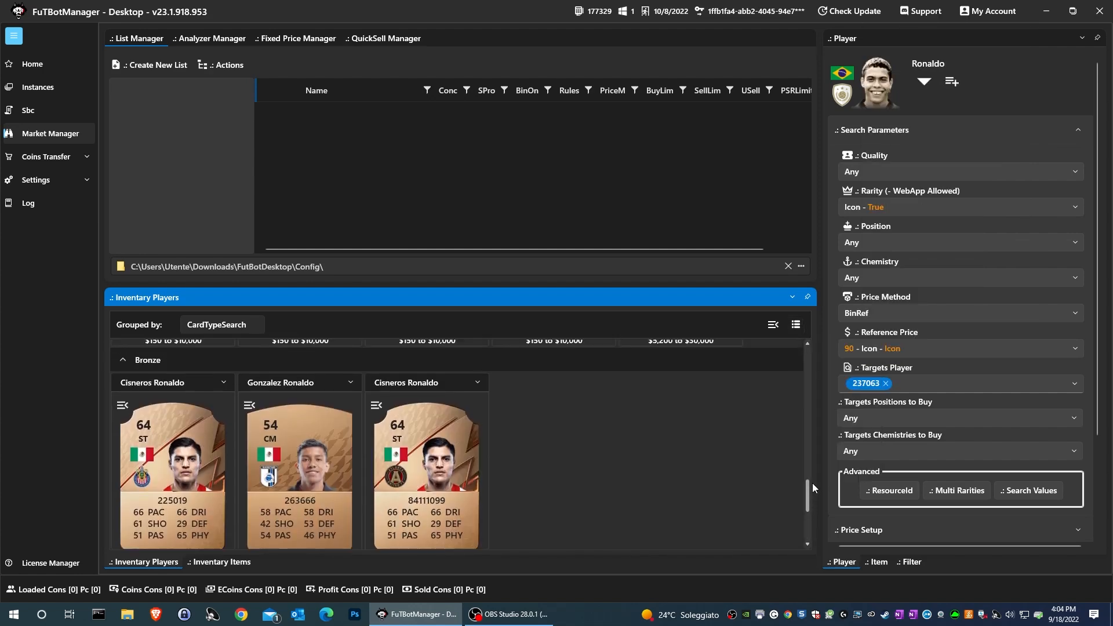
Select the gold 91-rated Cristiano Ronaldo card from the Gold group as the search target
scroll(up, 3)
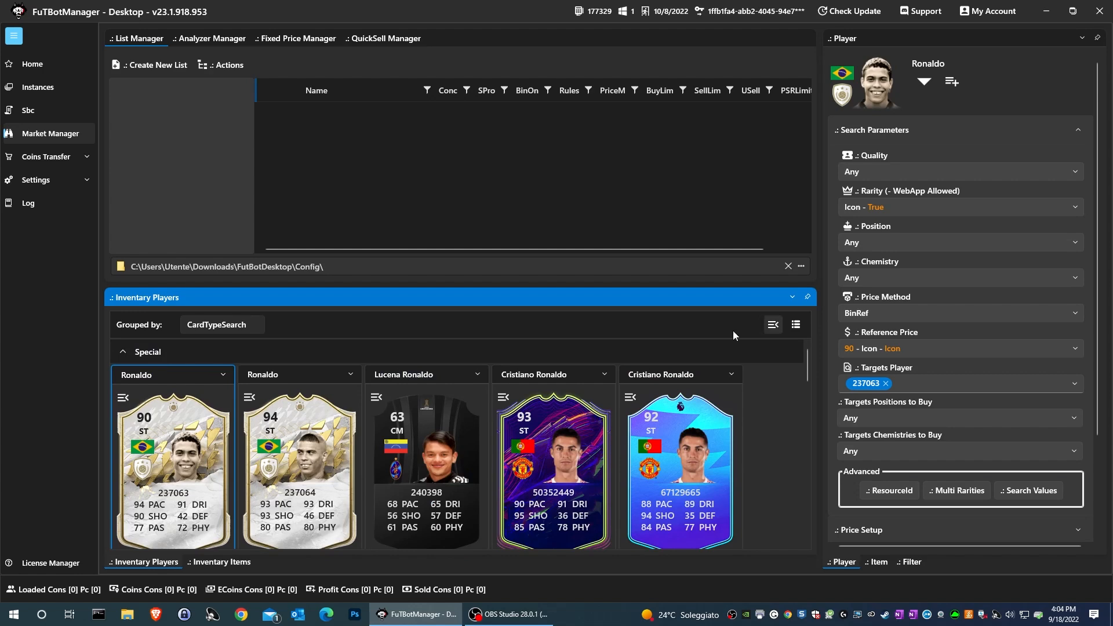
click(122, 351)
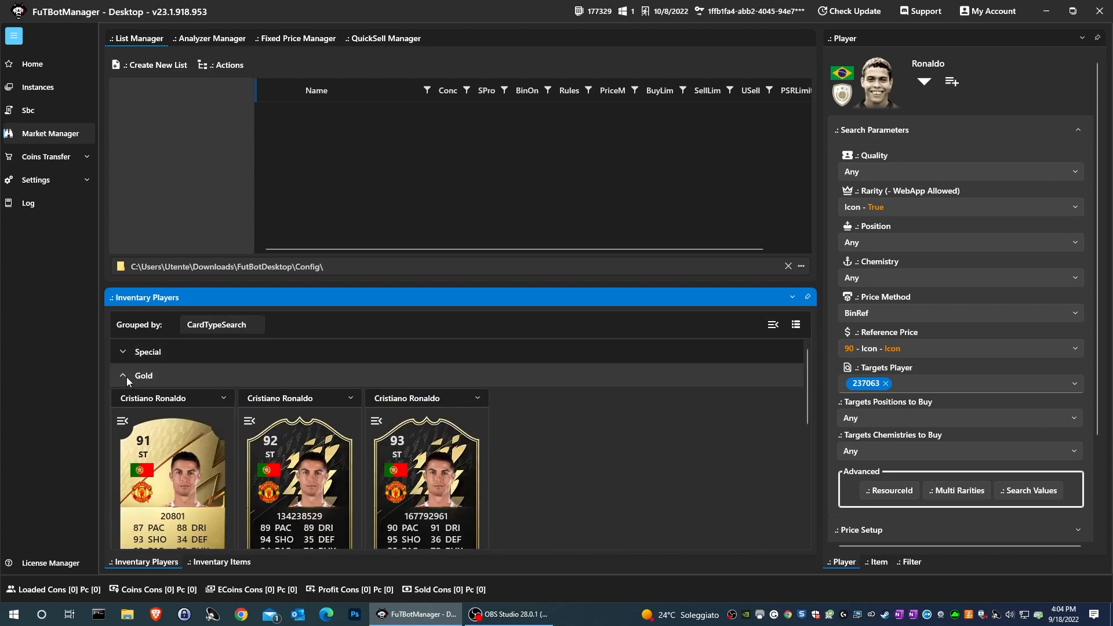
click(122, 375)
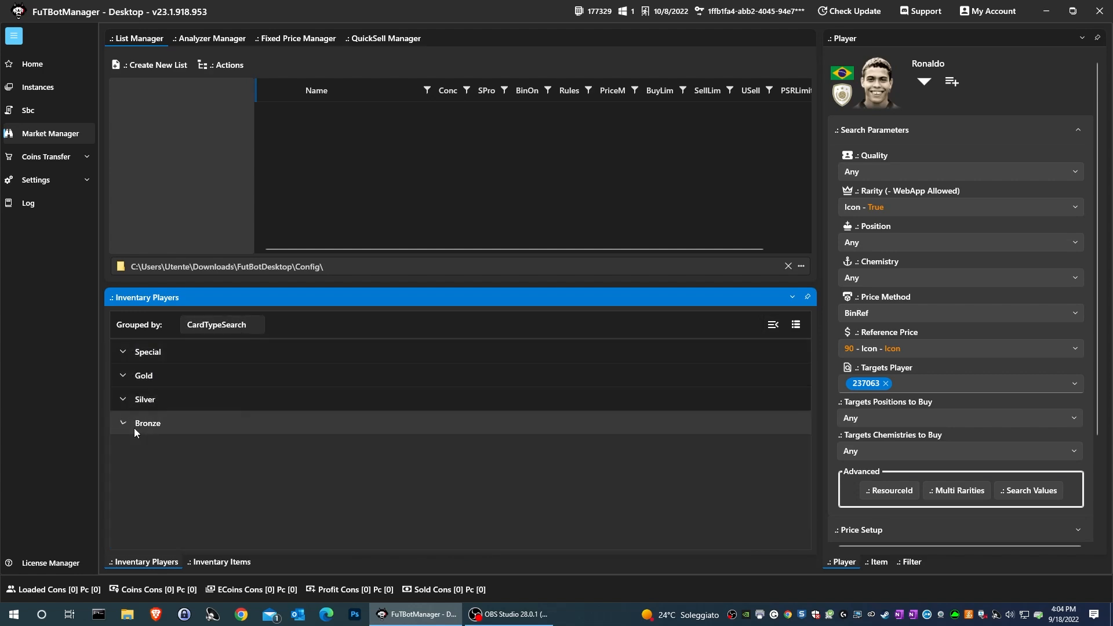
click(143, 375)
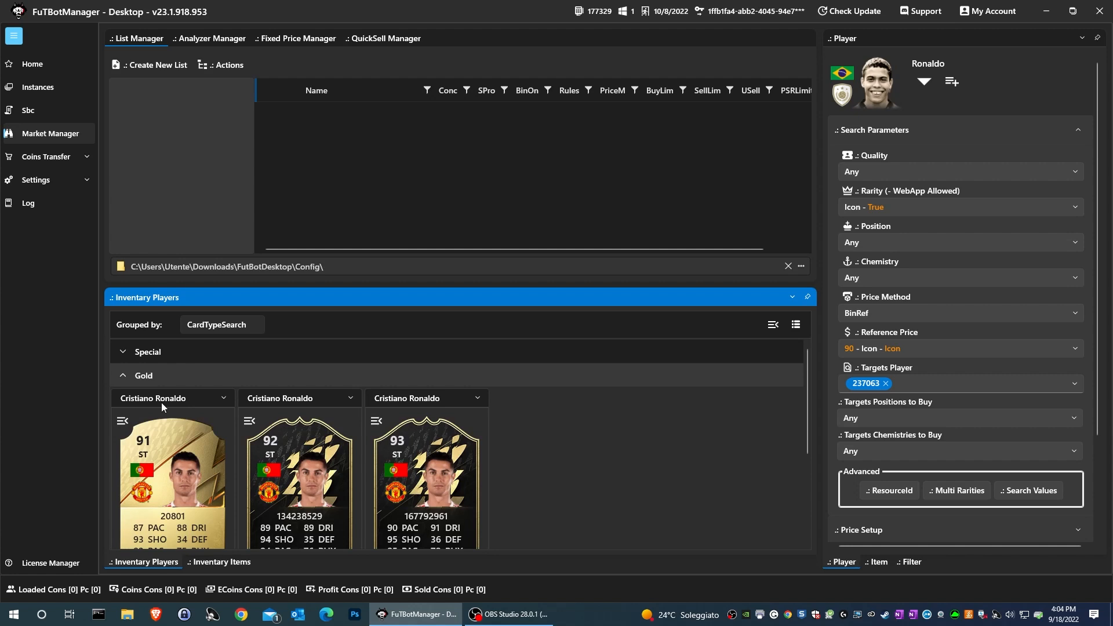
click(173, 454)
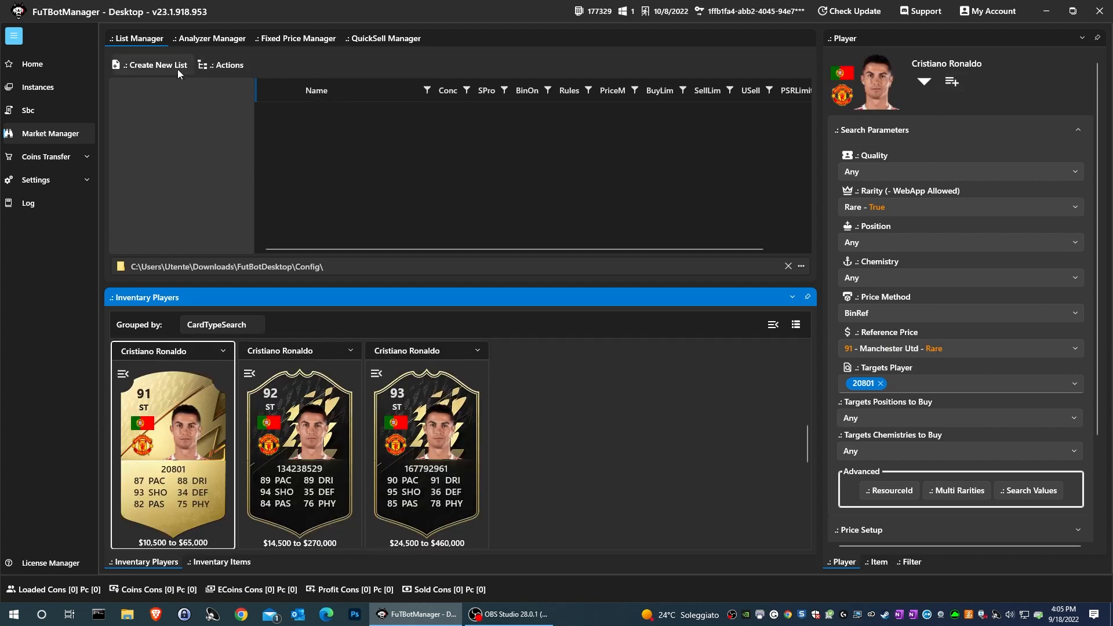
Create a new List Manager list named 'This Is First List'
click(154, 65)
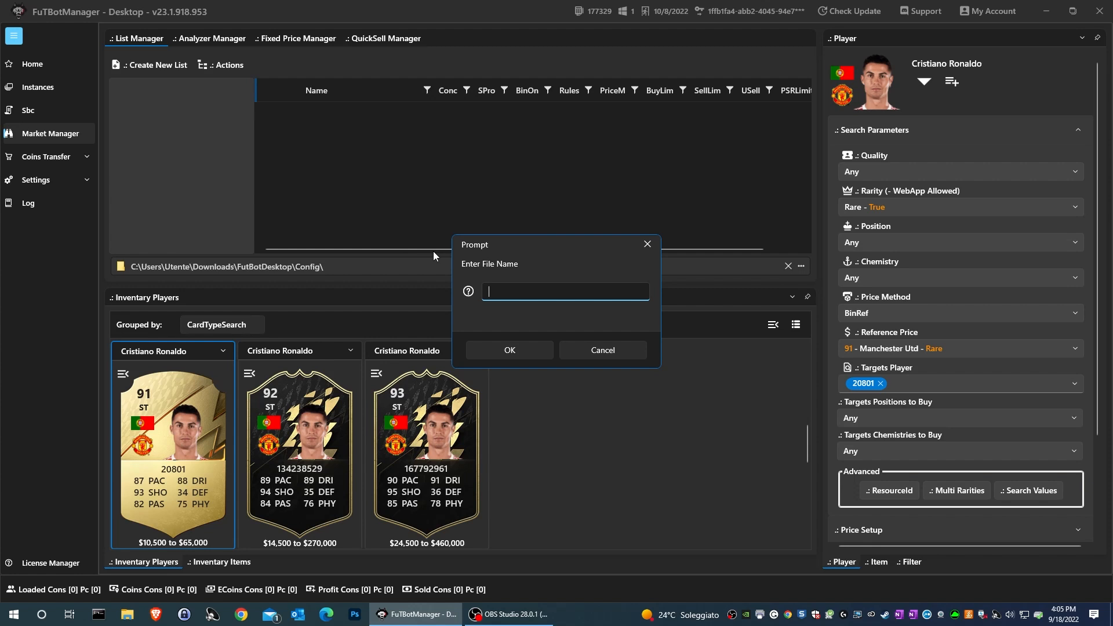
text(This Is First Li)
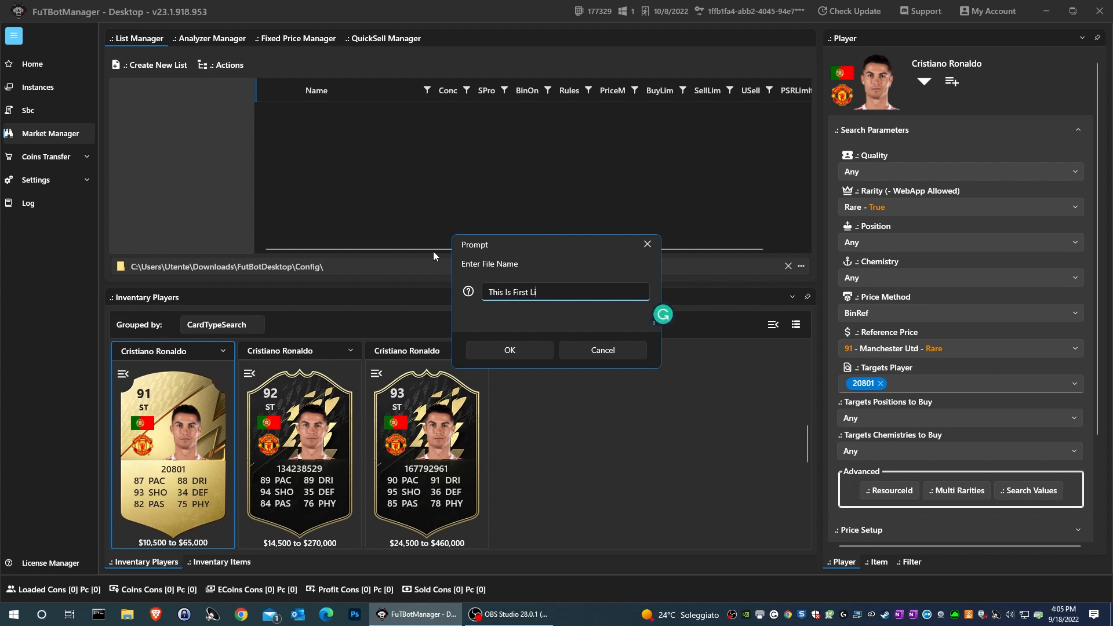
click(507, 350)
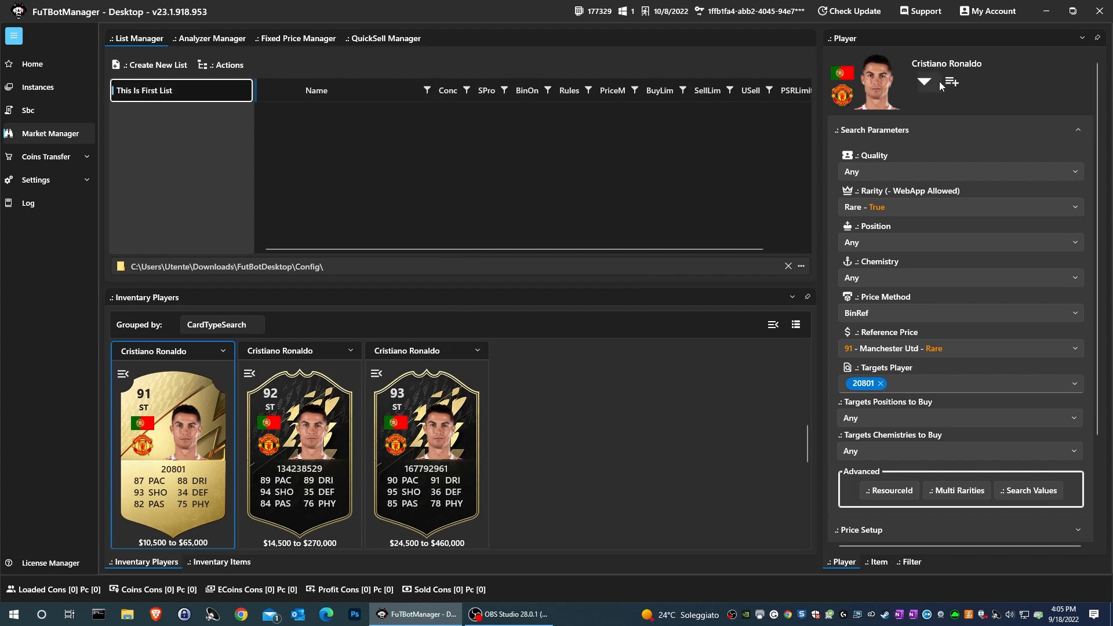
Add the loaded Cristiano Ronaldo card to 'This Is First List' as a BinRef-priced entry
click(951, 81)
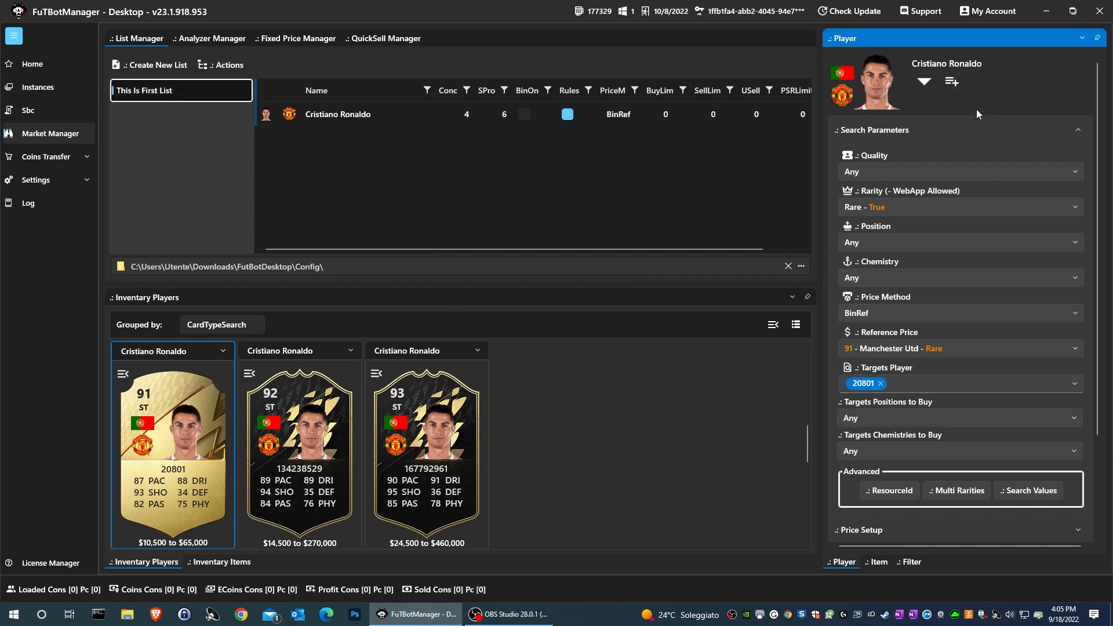
mouse_move(483, 178)
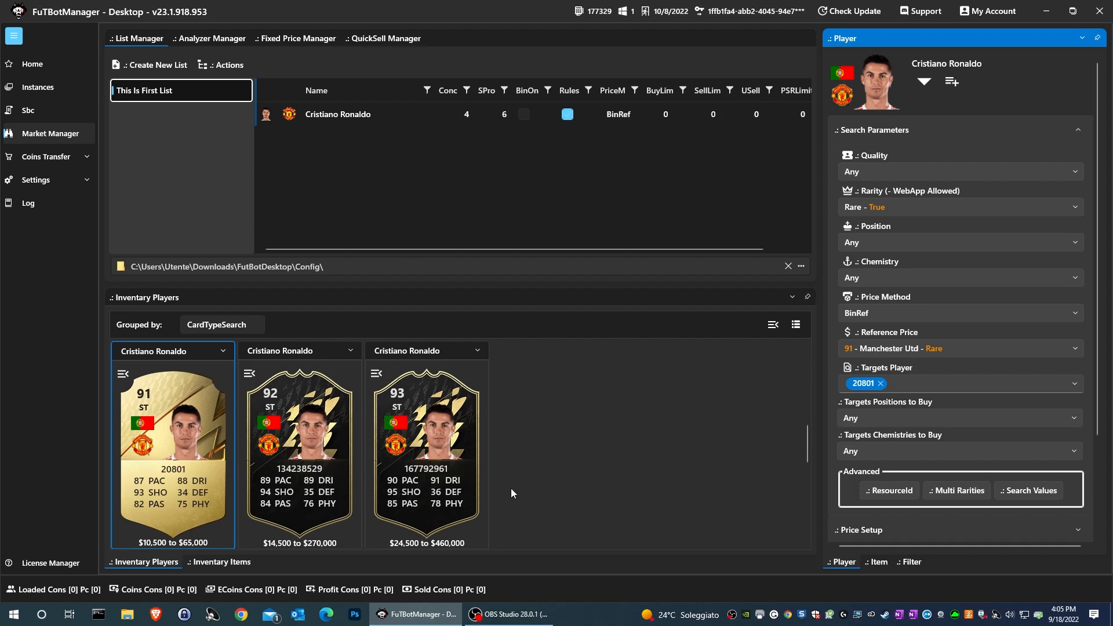
mouse_move(367, 564)
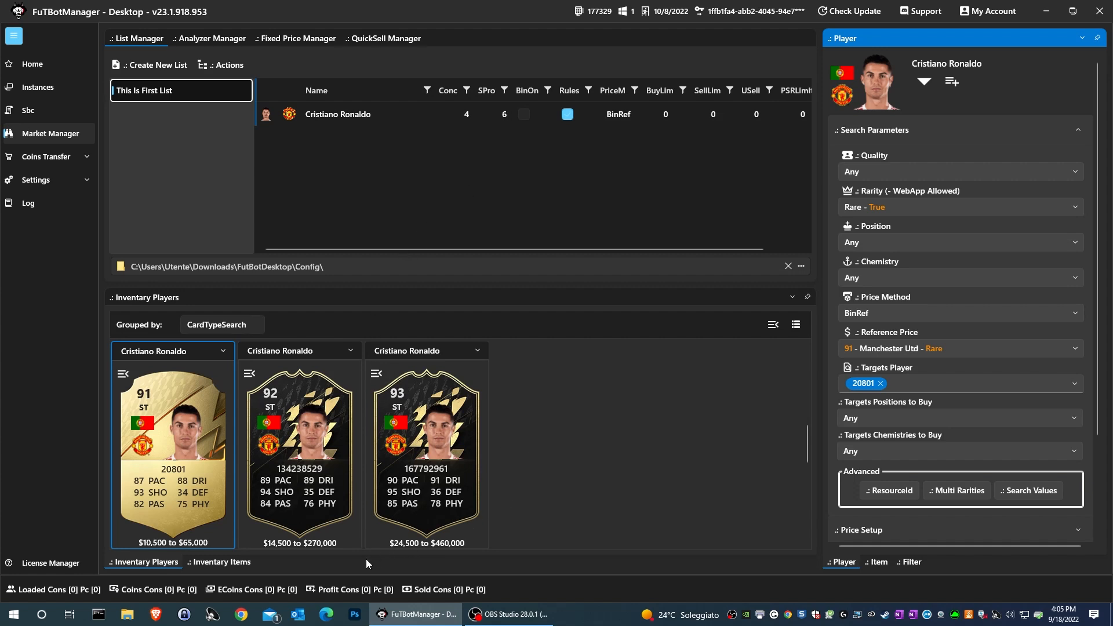